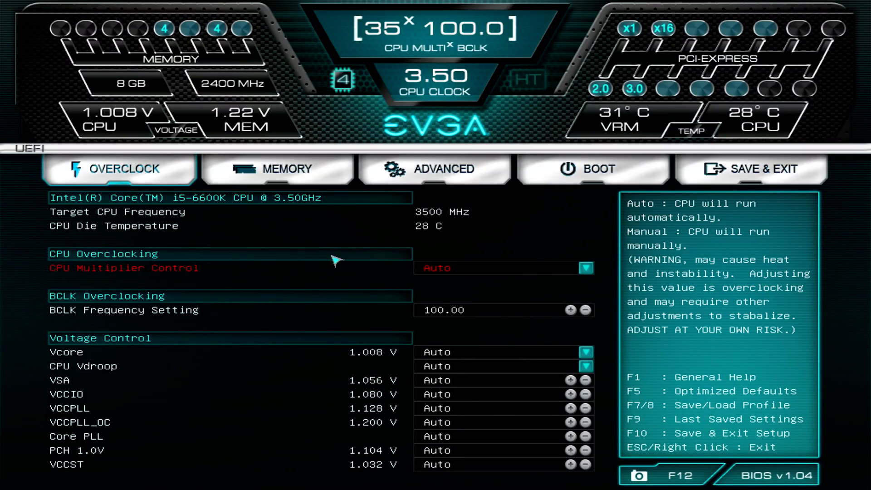
- Set Boot Option #1 to the UEFI ADATA USB key, then go to Save & Exit
{"action": "left_click", "coordinate": [593, 169]}
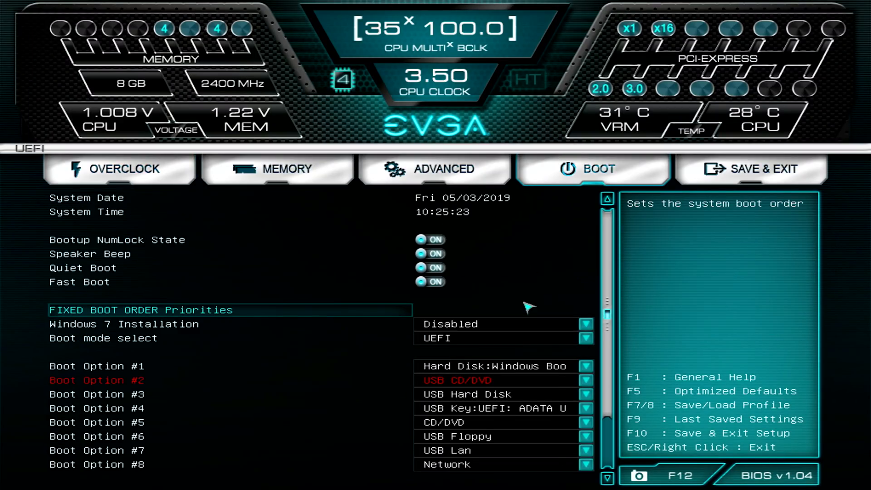
{"action": "left_click", "coordinate": [585, 366]}
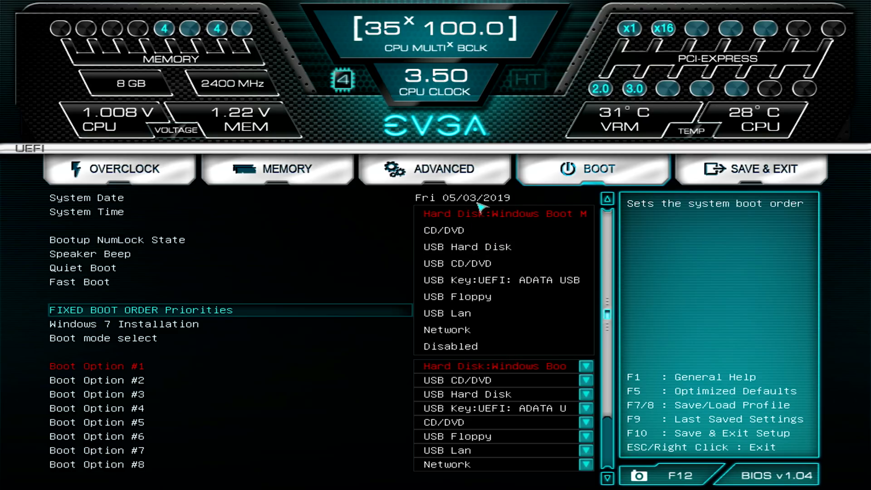
{"action": "mouse_move", "coordinate": [495, 205]}
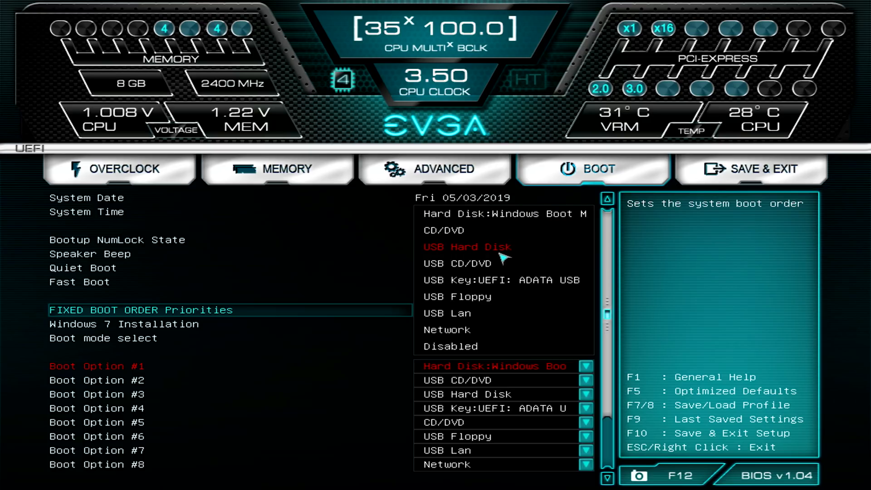
{"action": "mouse_move", "coordinate": [505, 285]}
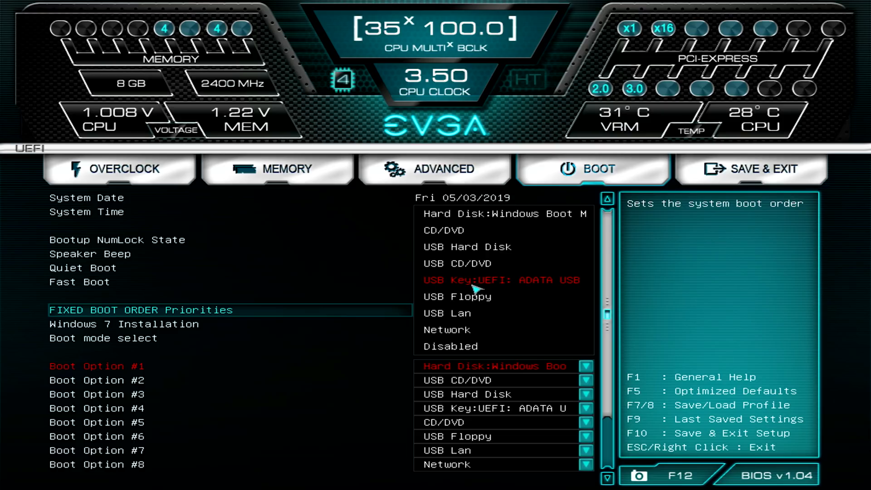
{"action": "mouse_move", "coordinate": [472, 296]}
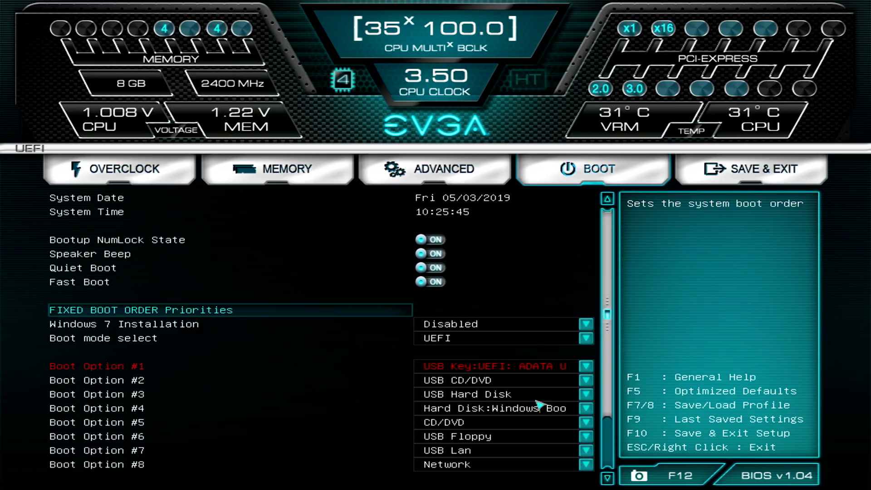
{"action": "left_click", "coordinate": [752, 169]}
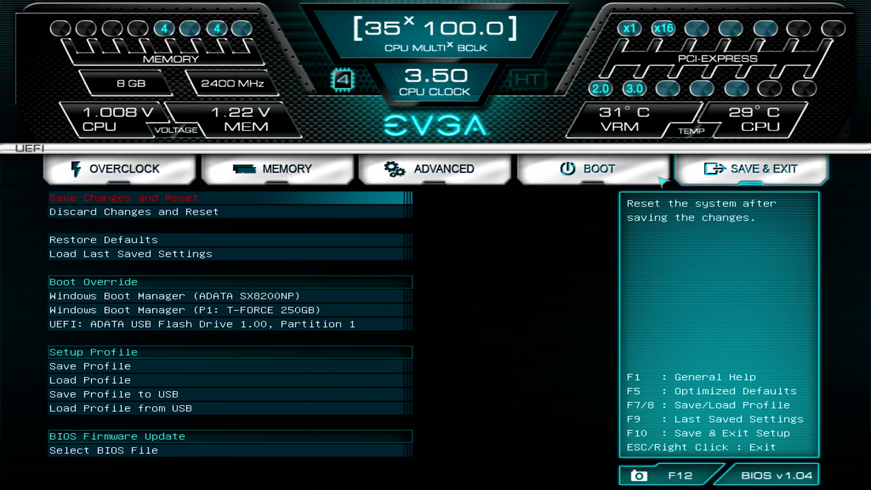
- Save changes and reset, then accept the US English preferences in Windows Setup
{"action": "left_click", "coordinate": [123, 198]}
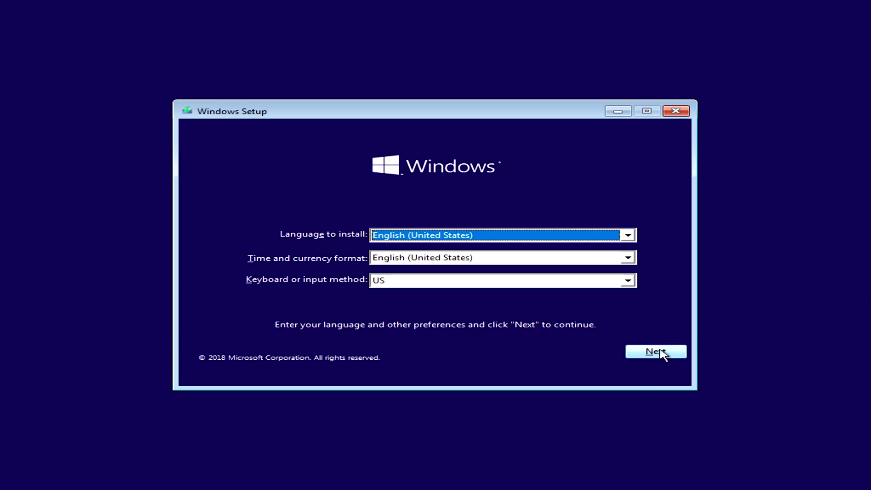
{"action": "left_click", "coordinate": [655, 352]}
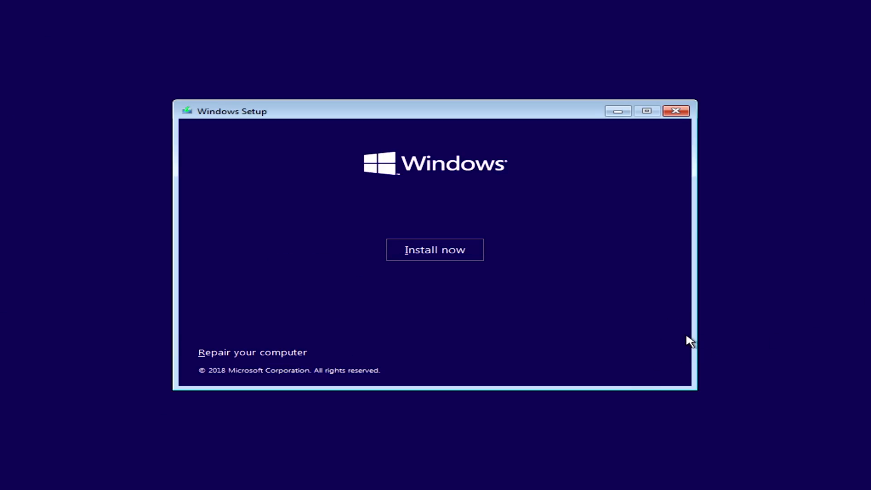
{"action": "mouse_move", "coordinate": [498, 273]}
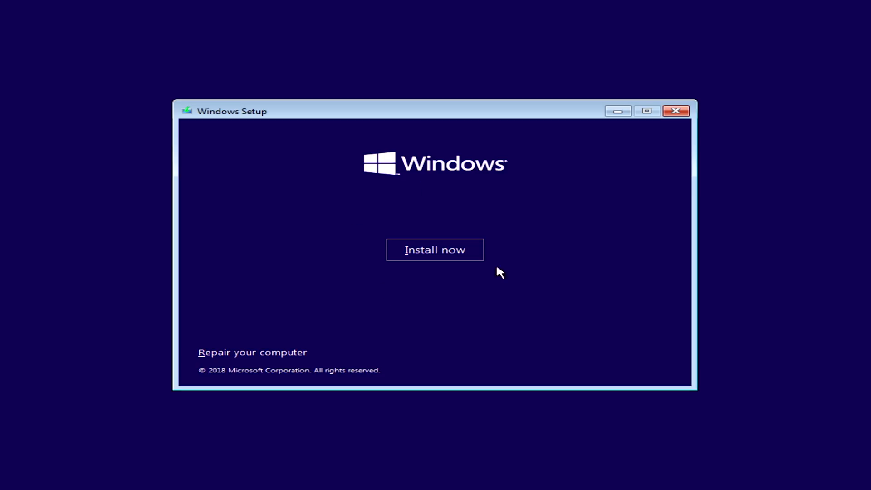
{"action": "mouse_move", "coordinate": [156, 395]}
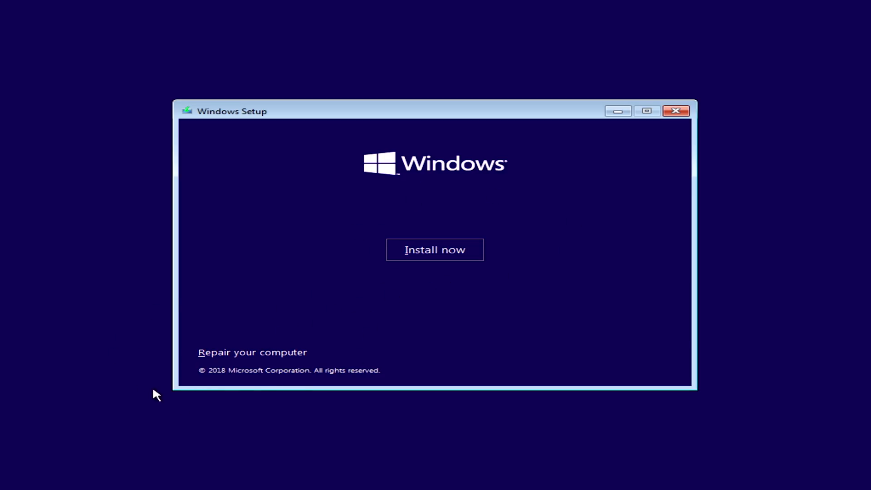
- Choose 'Repair your computer' rather than installing Windows
{"action": "left_click", "coordinate": [252, 352]}
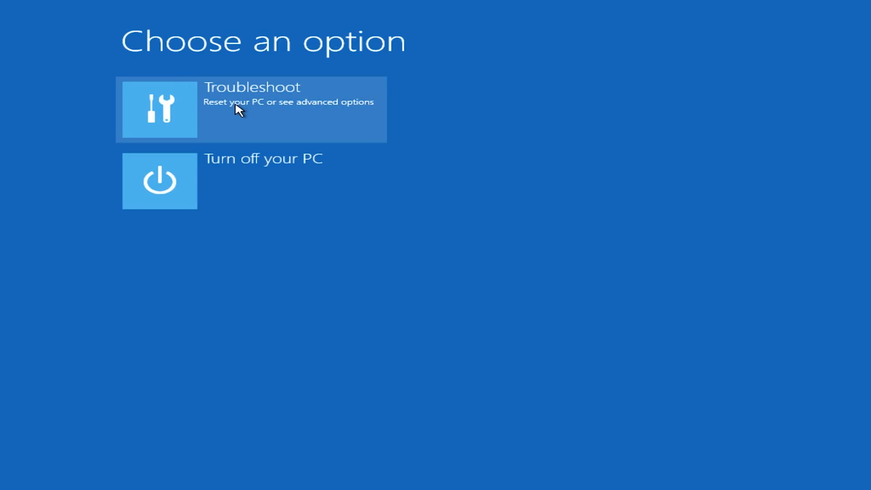
- Select Troubleshoot on the Choose an option screen
{"action": "left_click", "coordinate": [250, 109]}
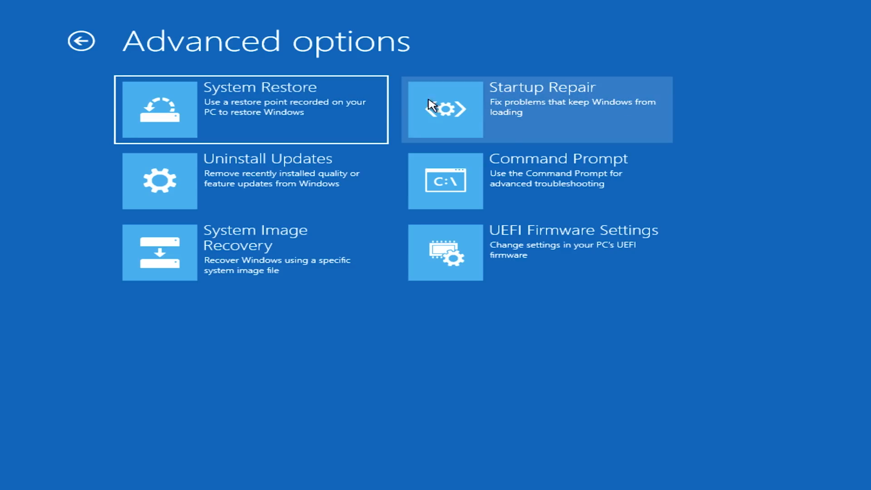
{"action": "mouse_move", "coordinate": [532, 126]}
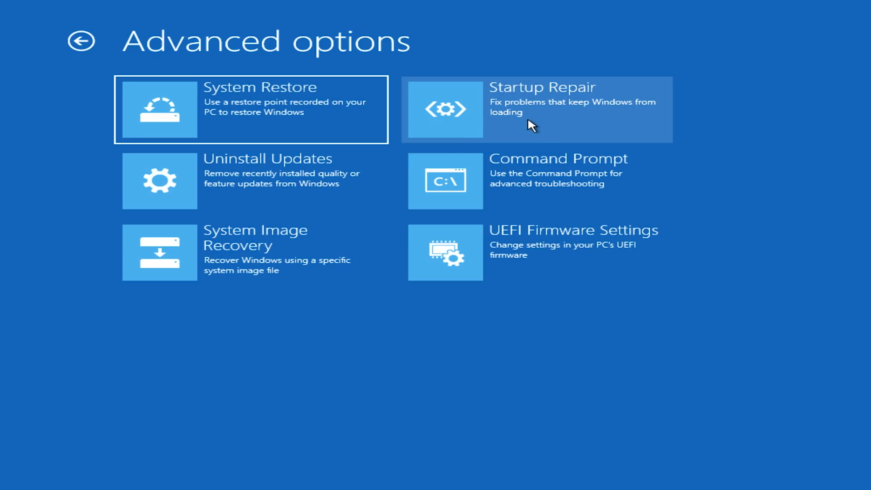